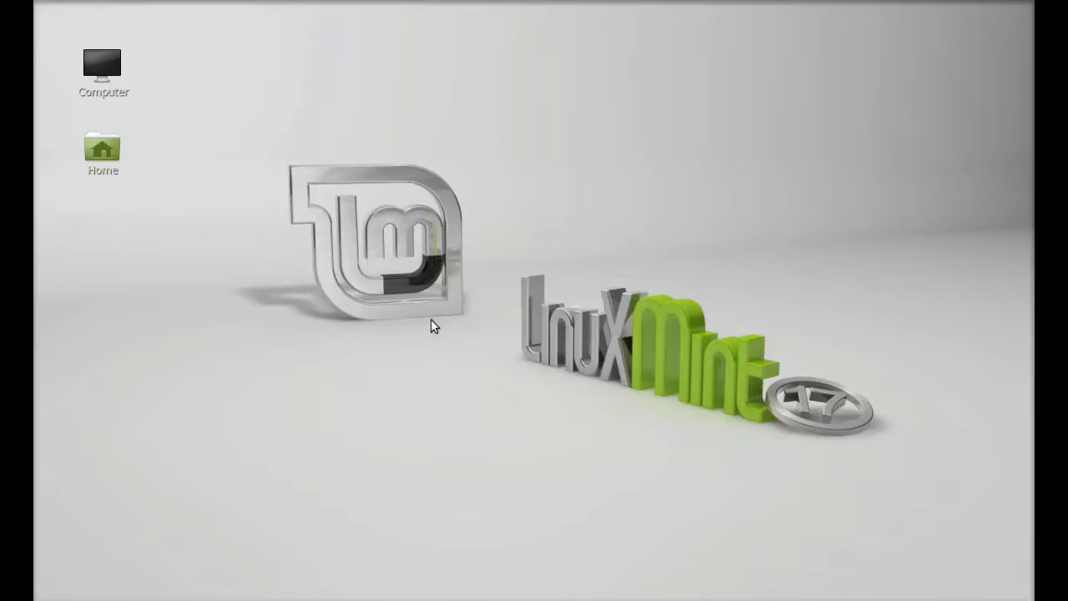
mouse_move(434, 323)
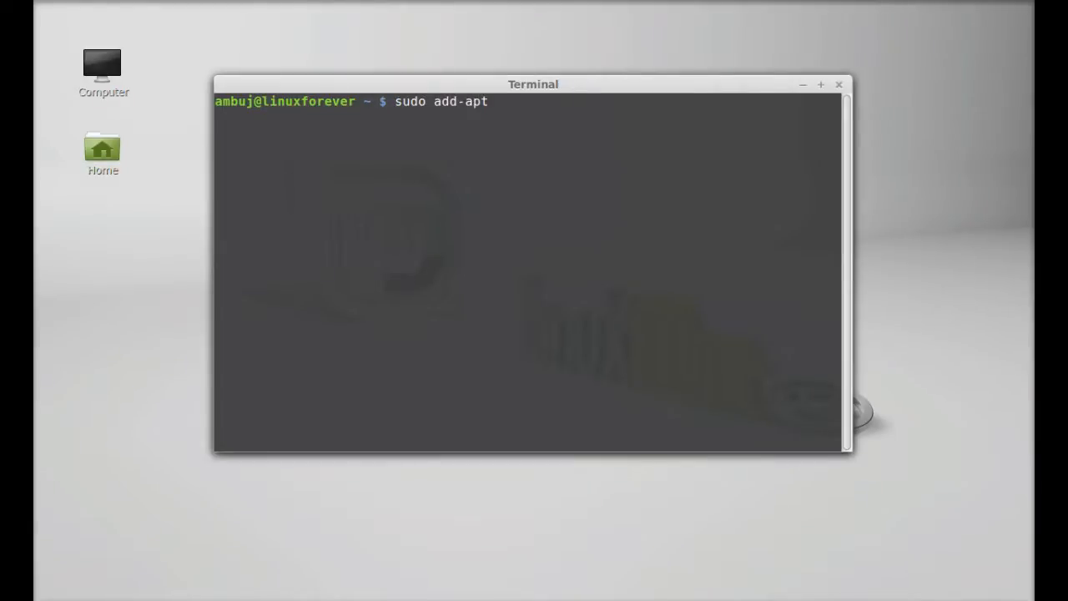
- Add the ppa:pulb/mailnag repository with sudo add-apt-repository, entering the password and confirming
type("-reposi")
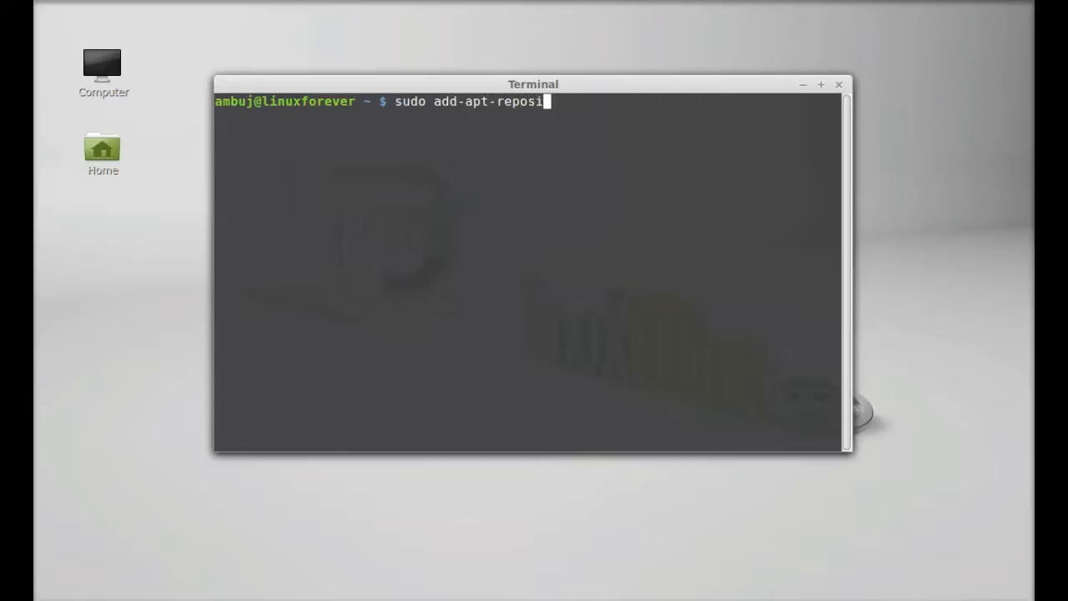
type("tory p")
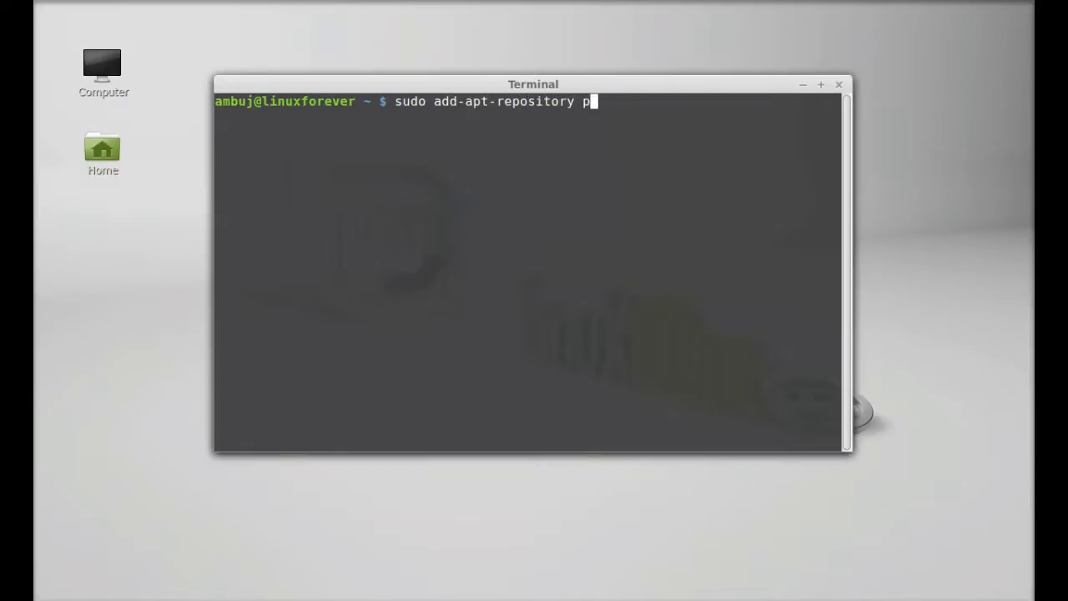
type("pa:")
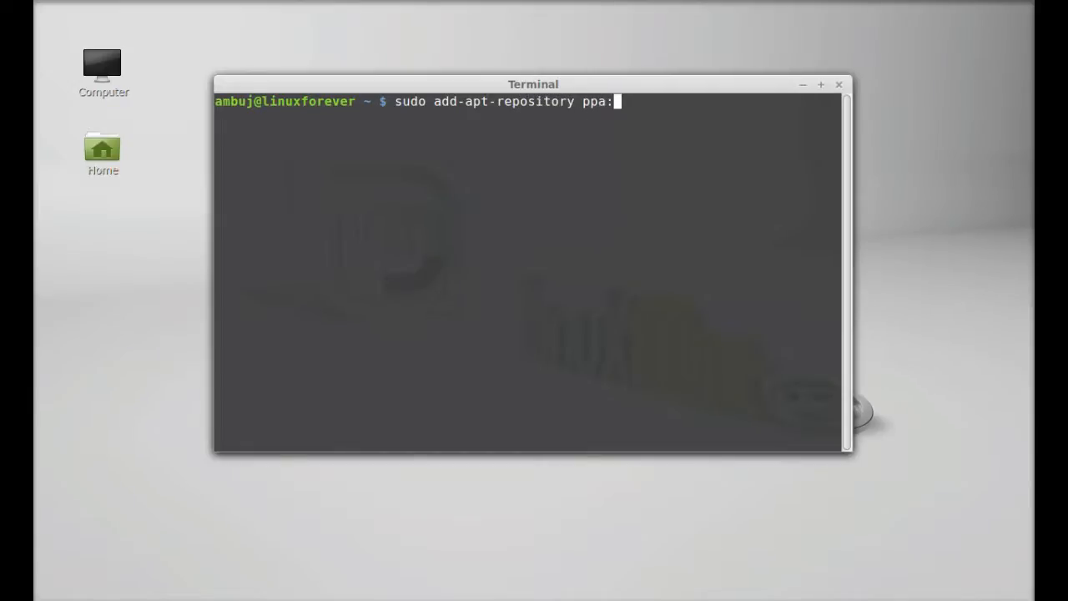
type("pu")
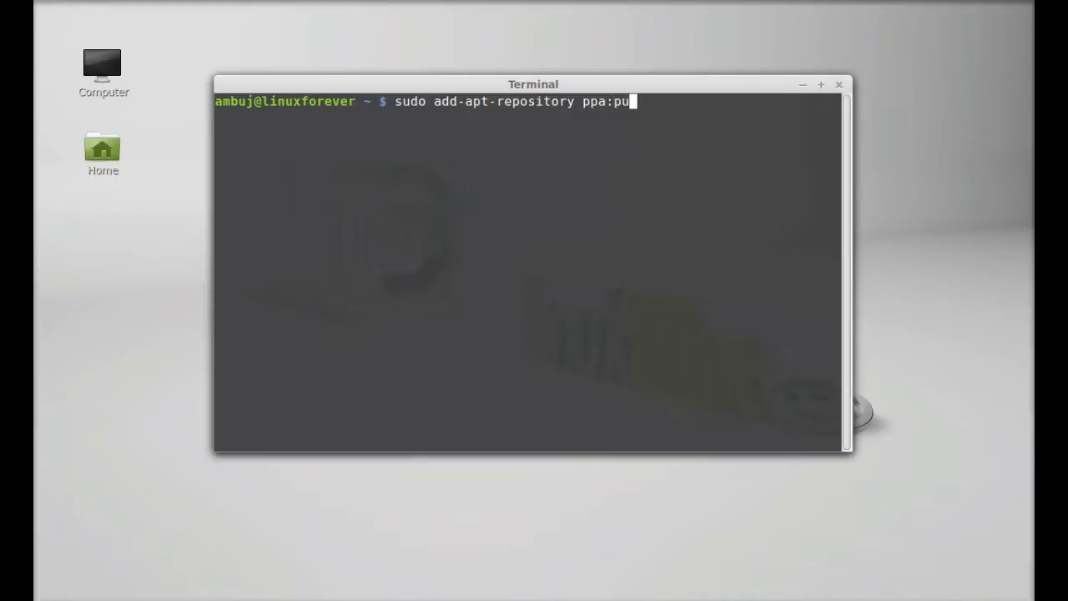
type("lb/")
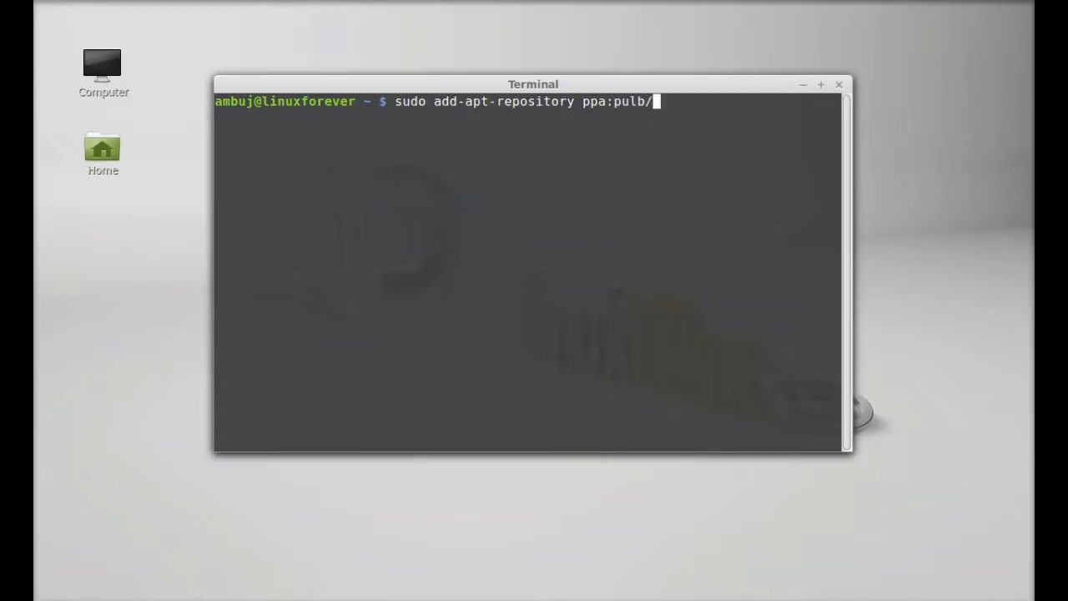
type("mail")
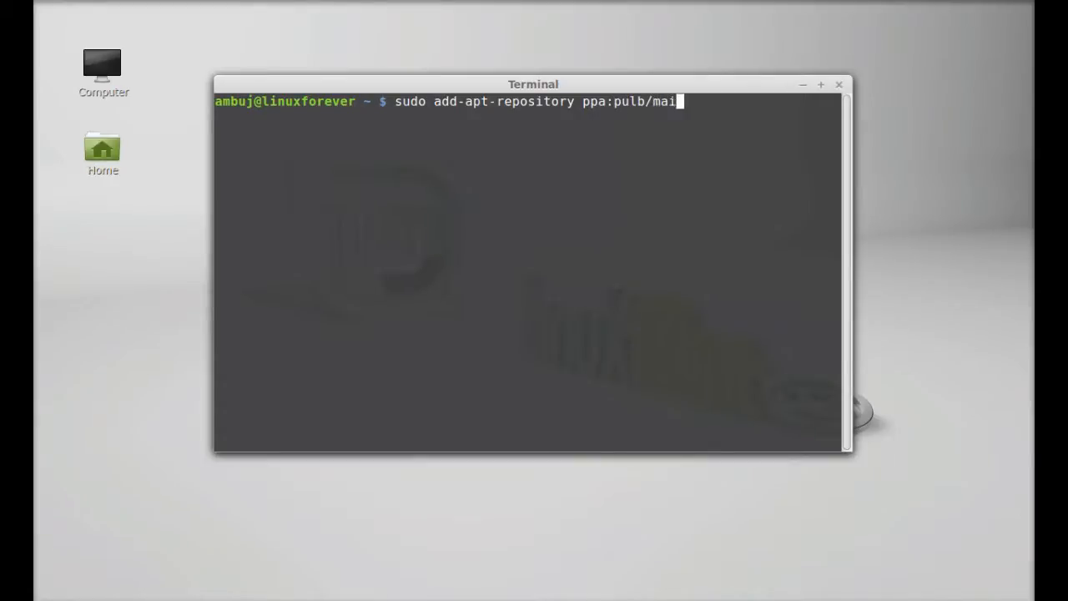
type("lnag")
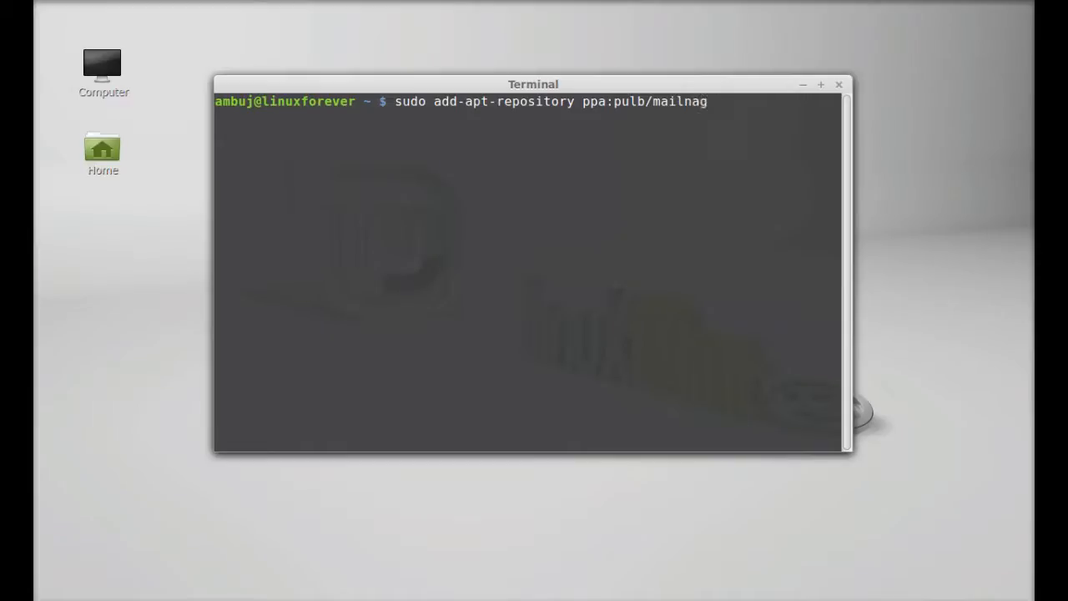
key("Return")
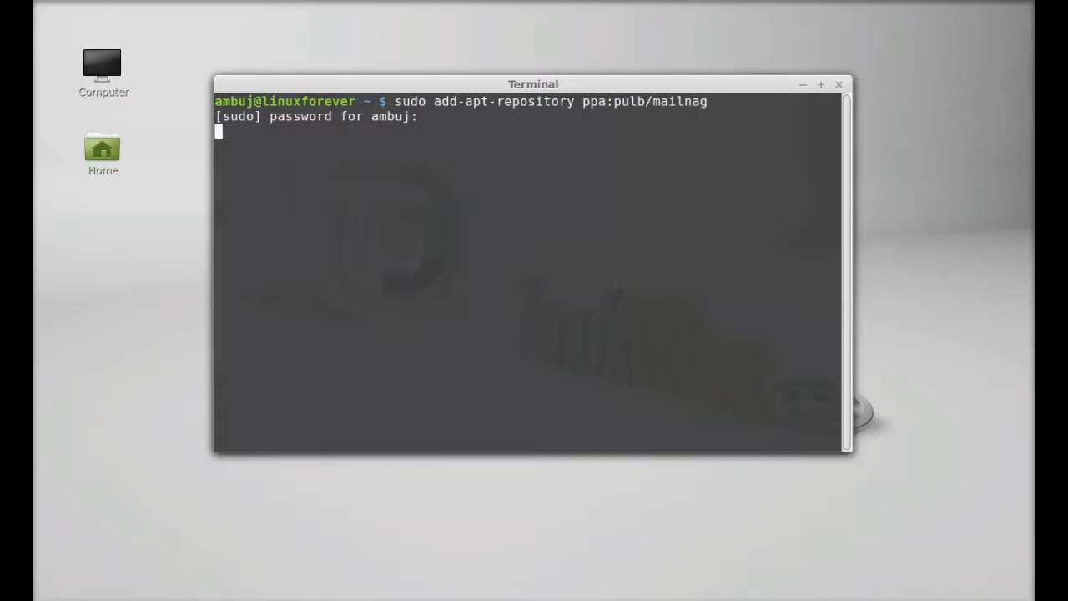
key("Return")
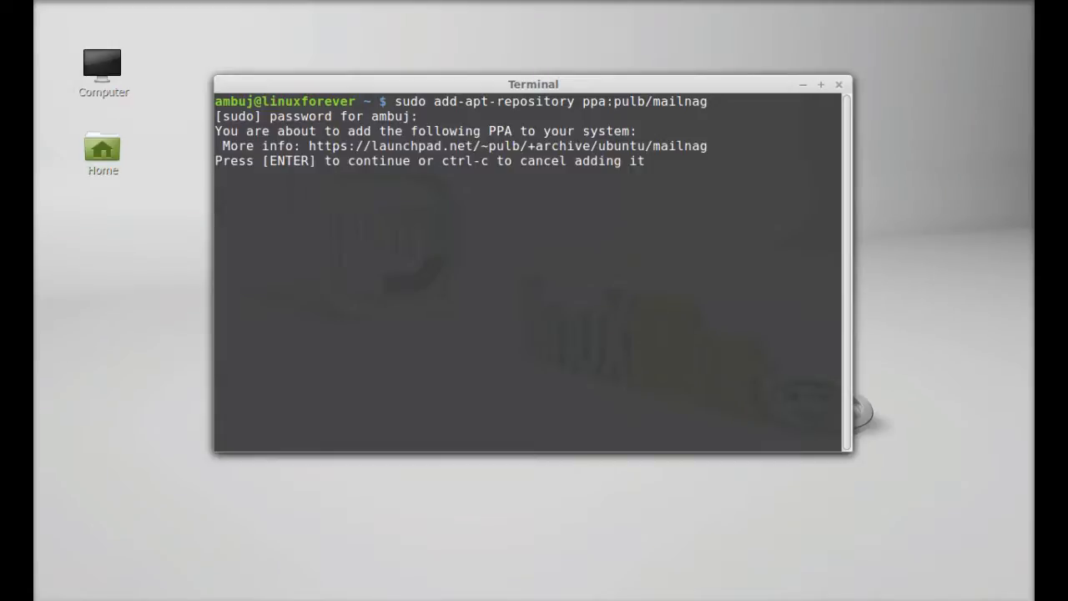
key("Return")
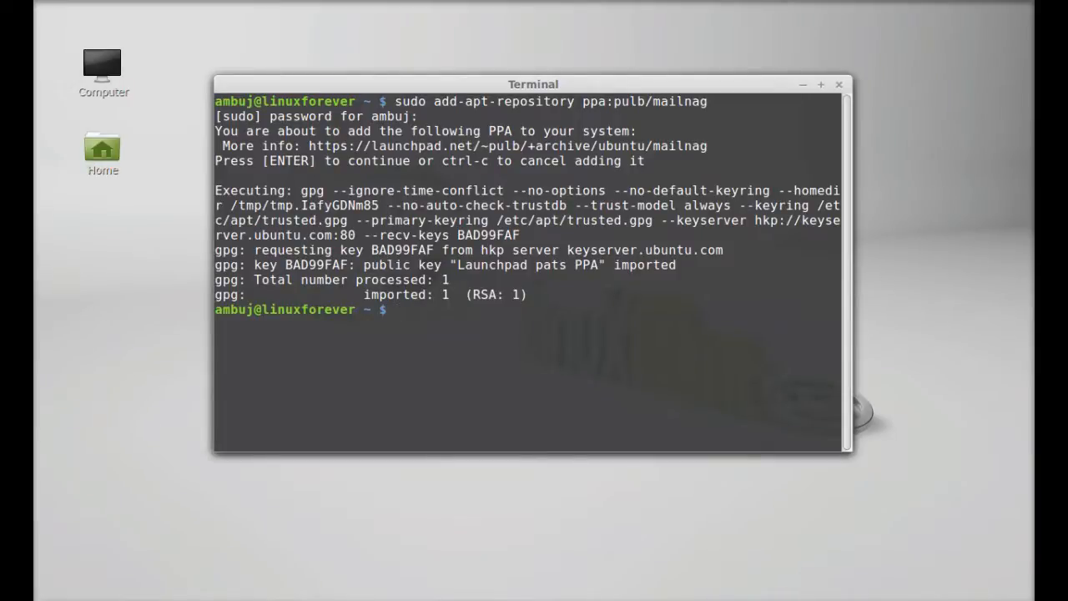
- Refresh the package lists with sudo apt-get update
type("sudo")
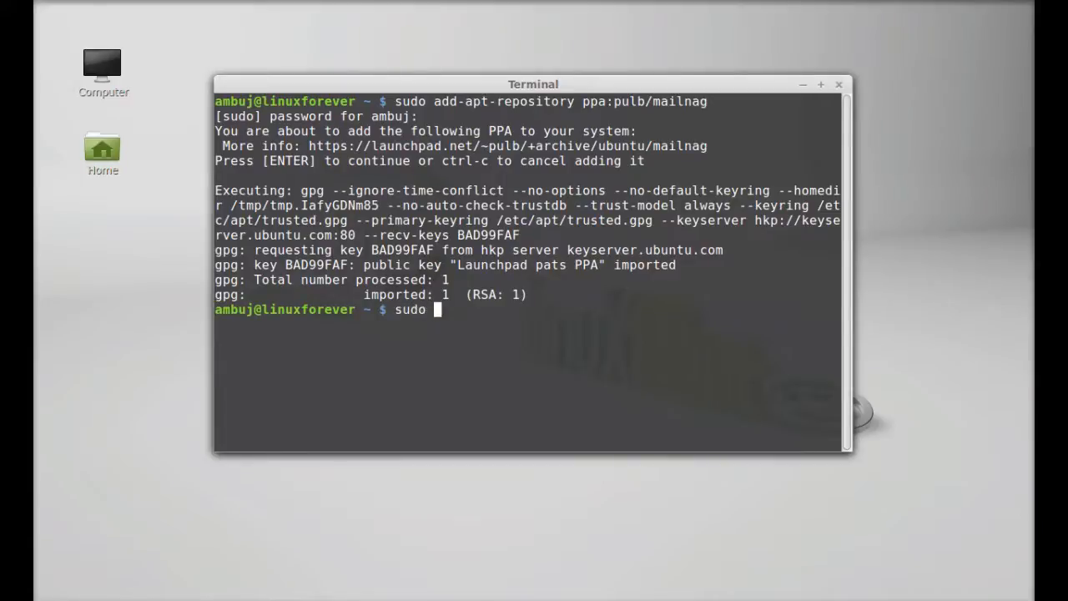
type("apt-get u")
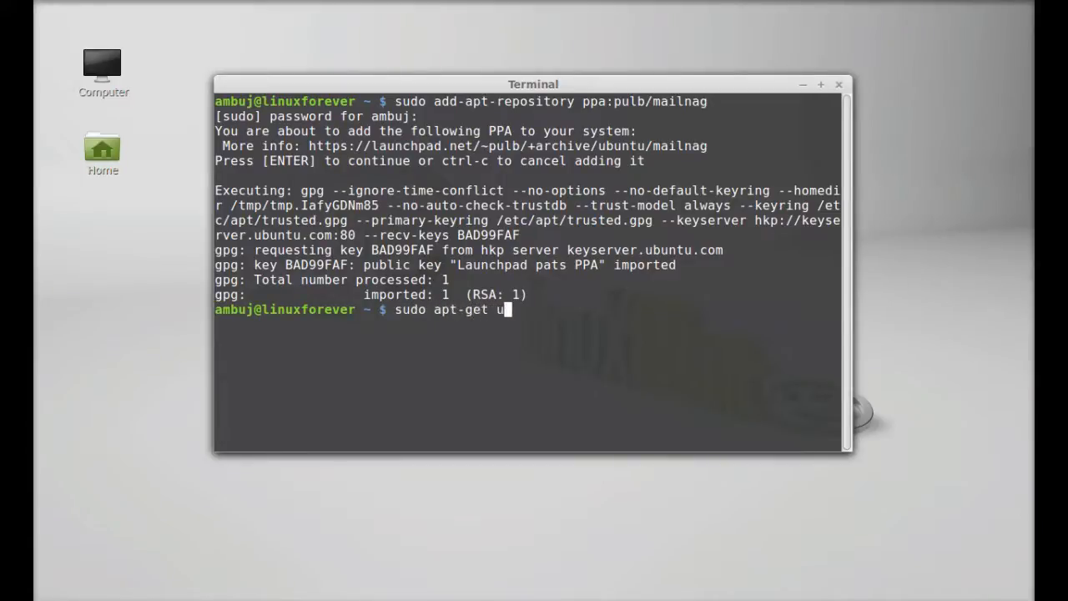
type("pdate")
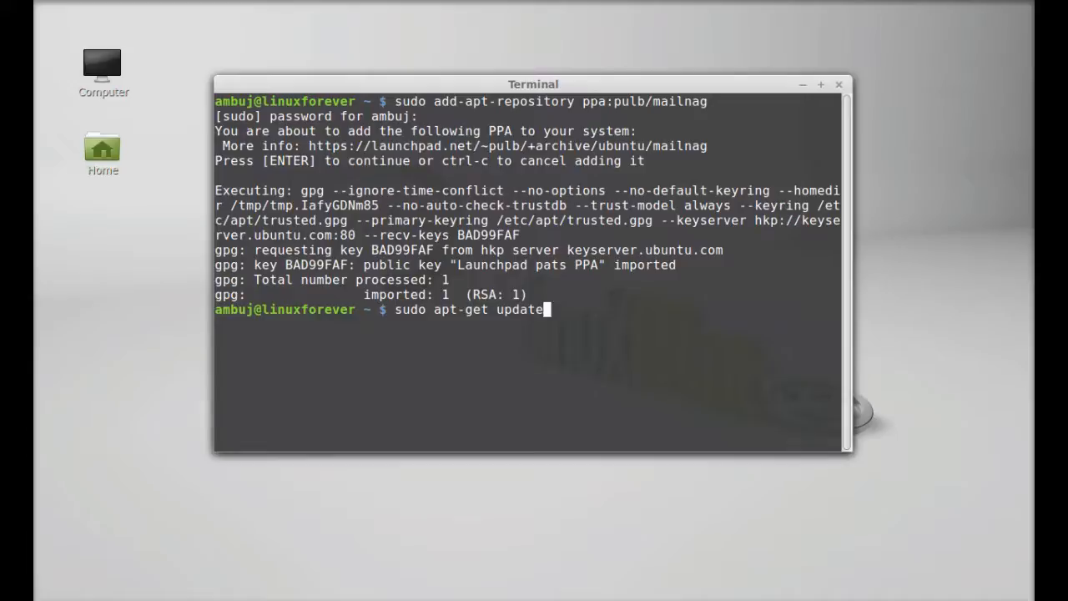
key("Return")
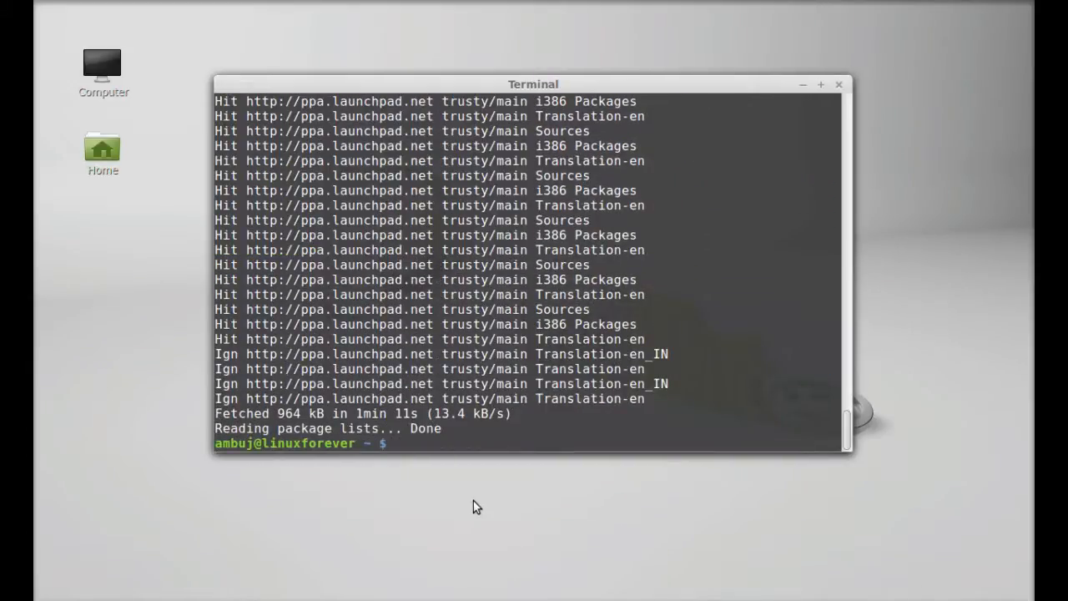
- Install Mailnag with sudo apt-get install mailnag, then close the terminal
type("su")
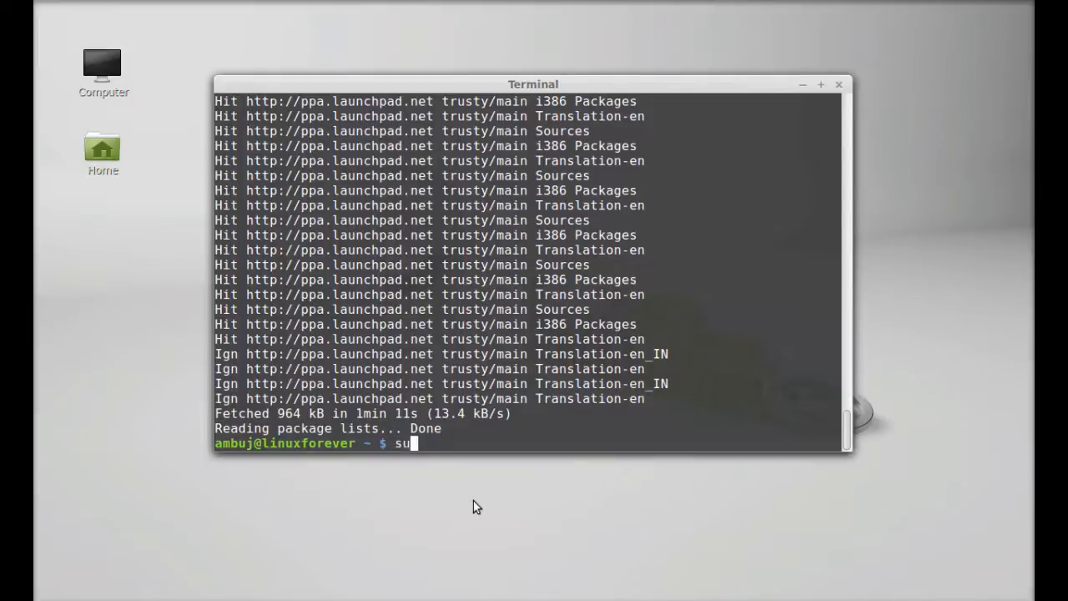
type("do apt-g")
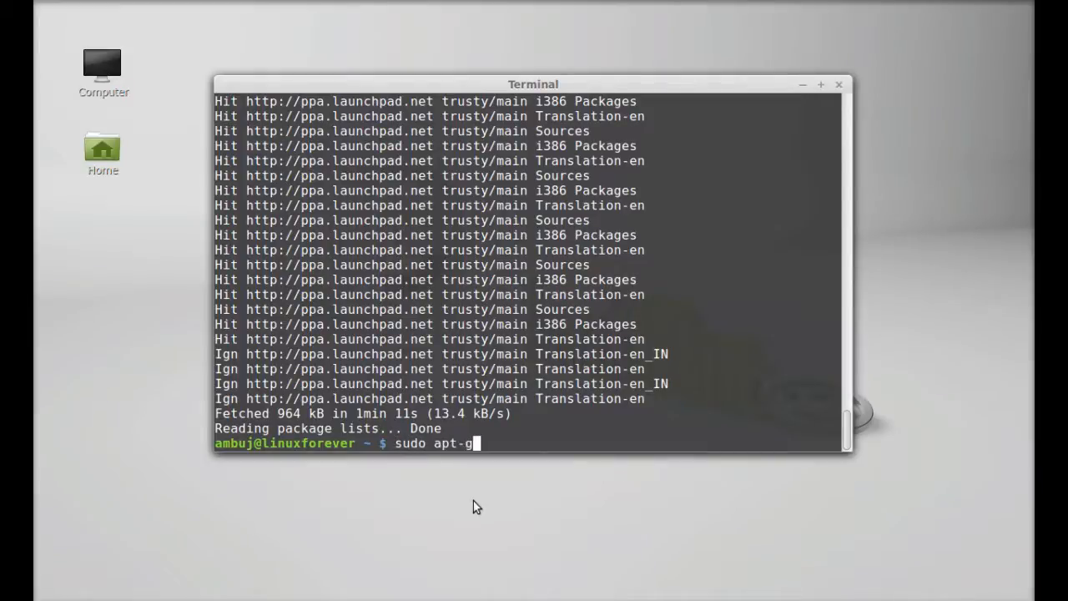
type("et install")
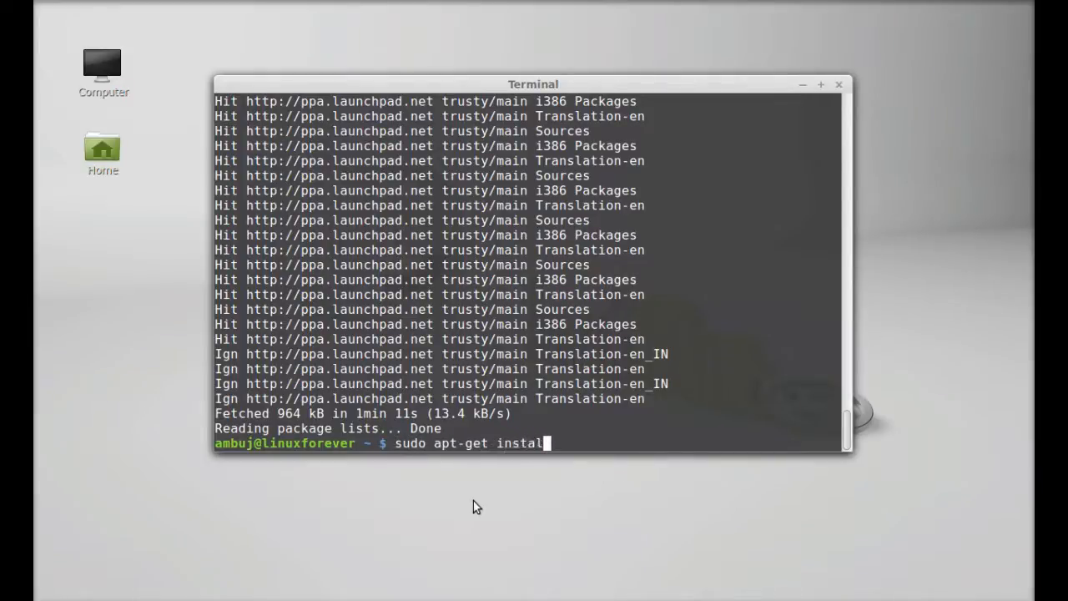
type("mailnag")
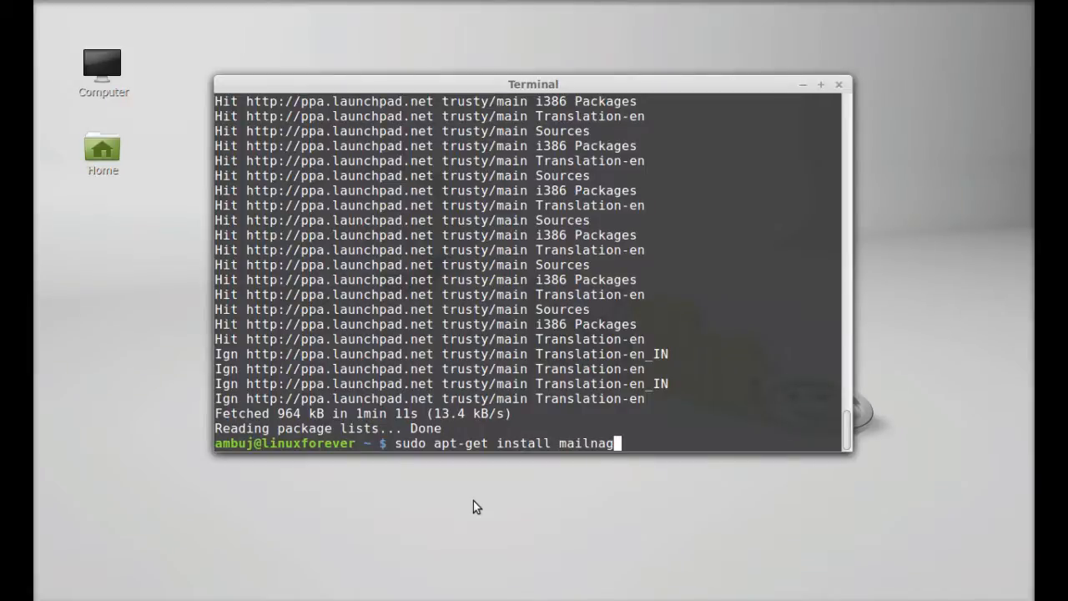
key("Return")
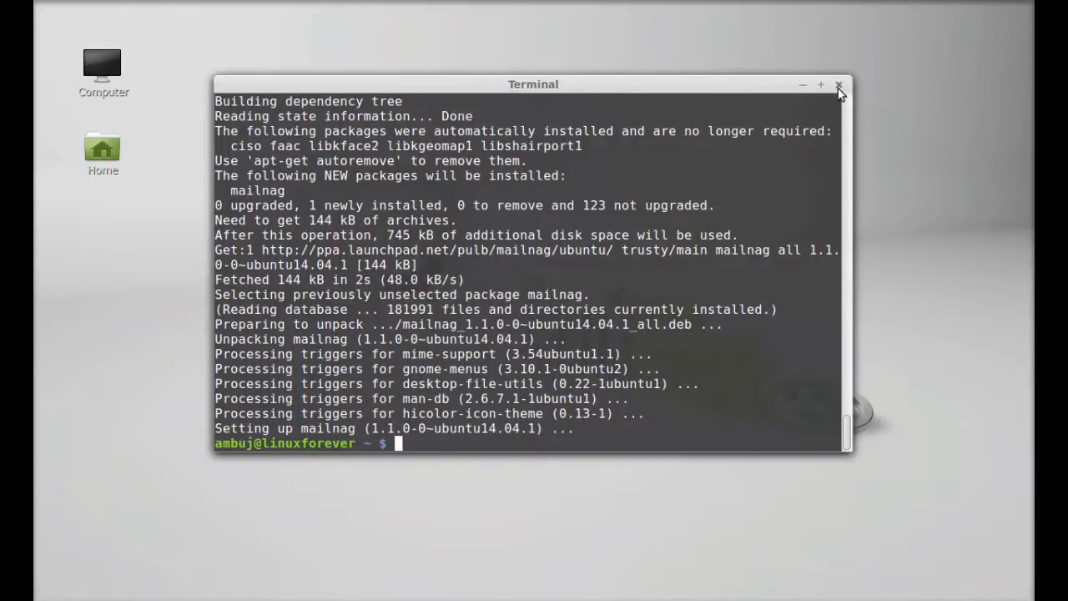
left_click(839, 85)
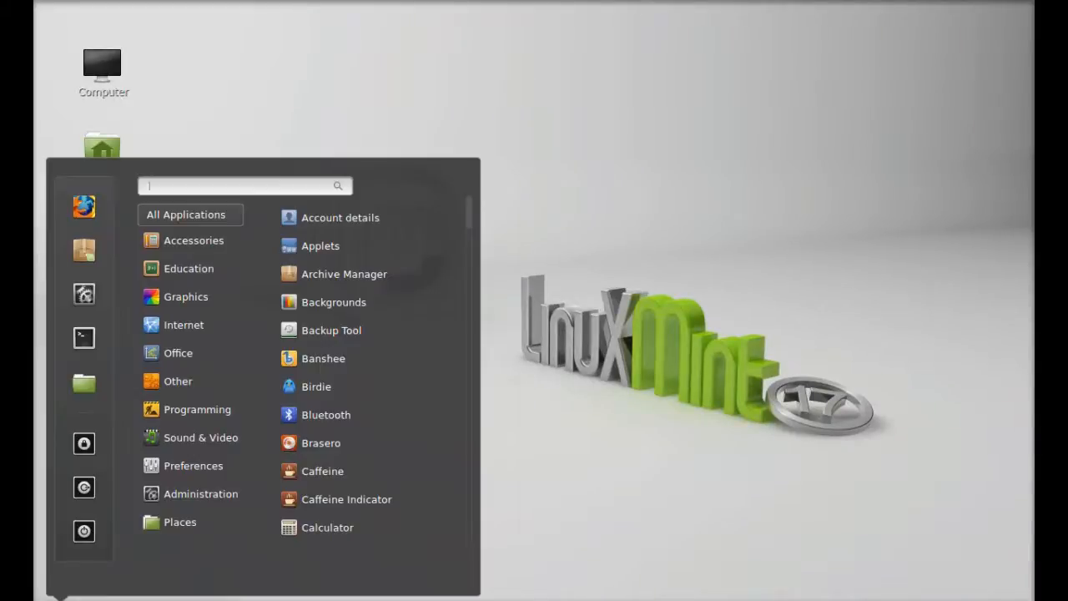
- Search the Mint menu for 'mailna' and launch Mailnag Configuration
type("mailna")
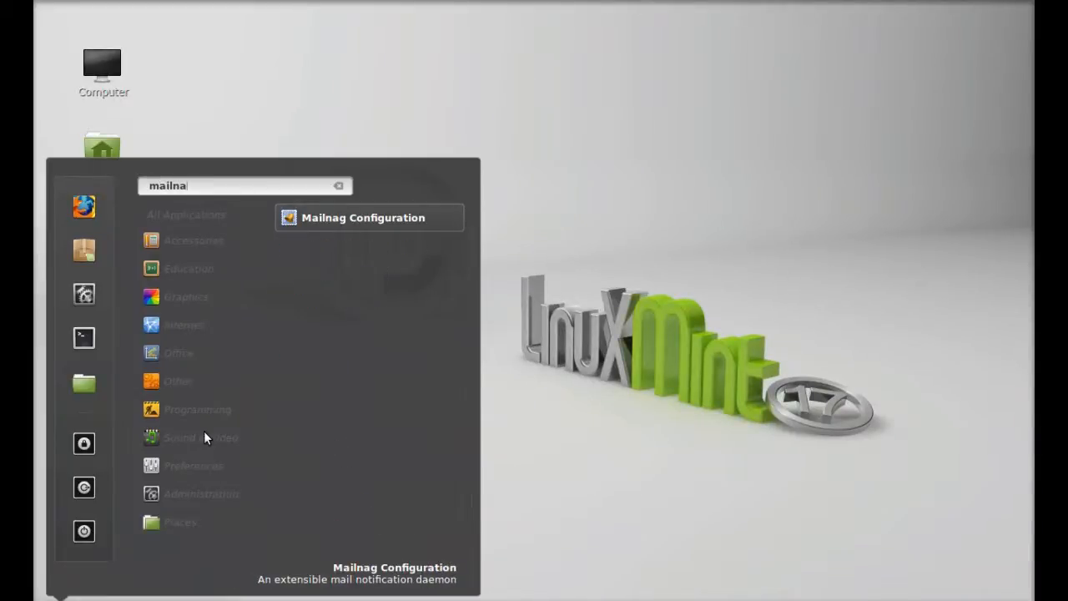
mouse_move(374, 230)
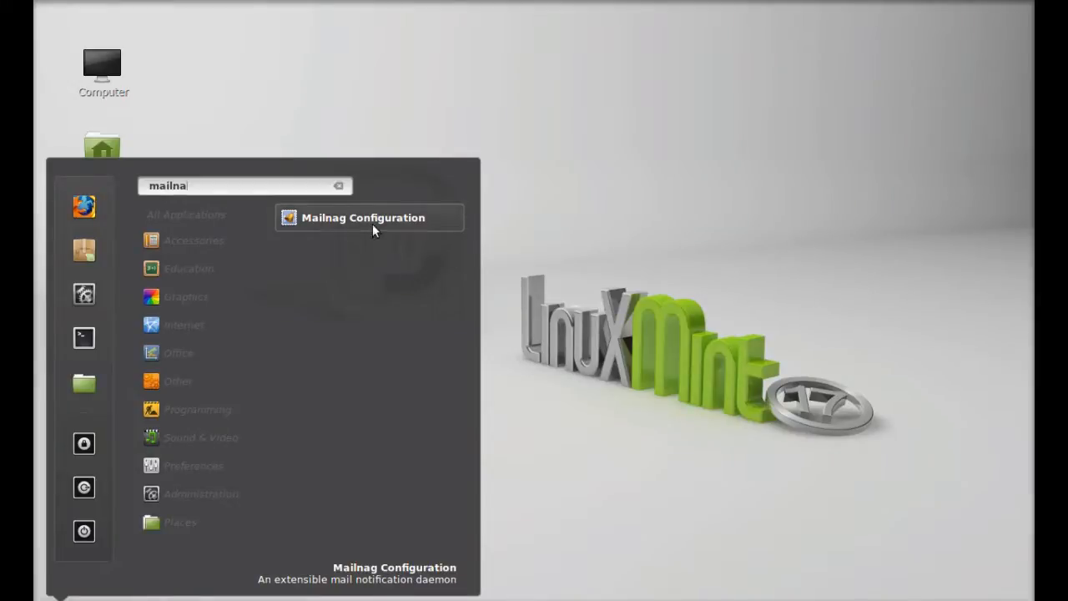
left_click(364, 217)
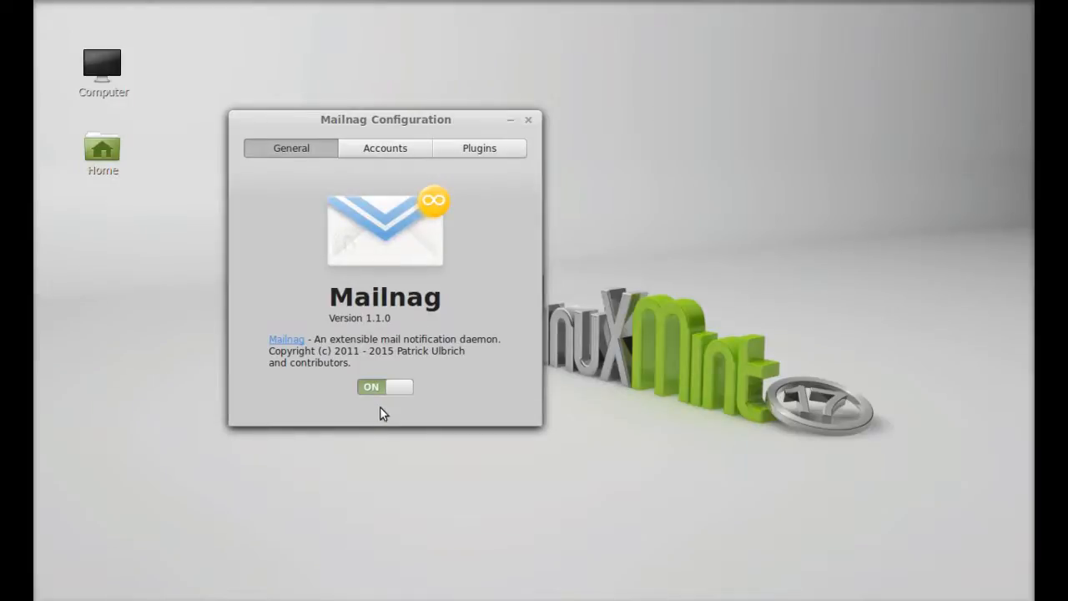
mouse_move(380, 409)
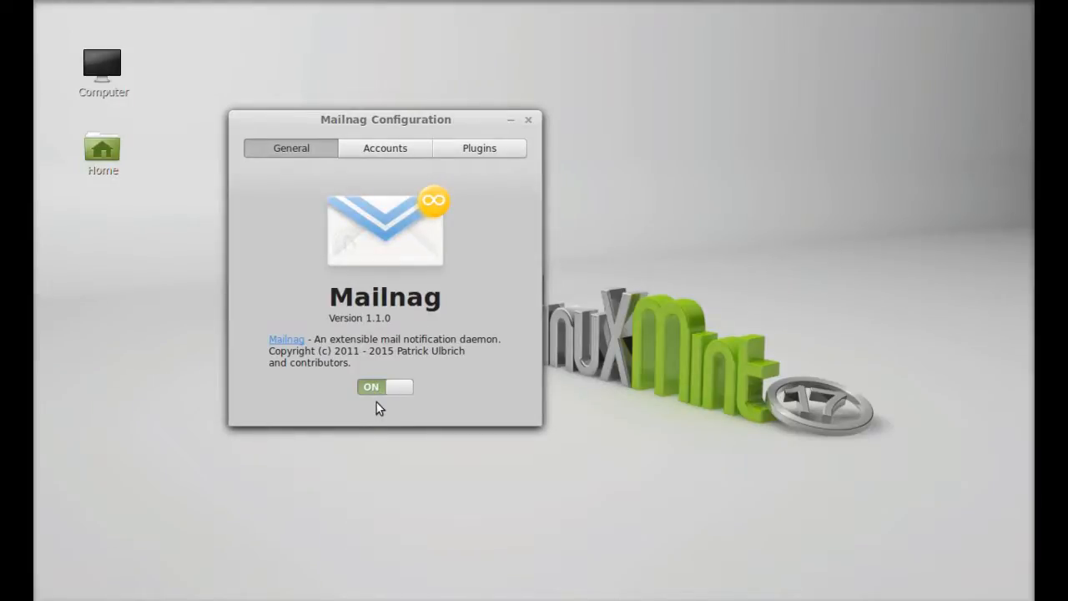
- Toggle the Mailnag daemon switch to ON, then show the Accounts list
left_click(383, 387)
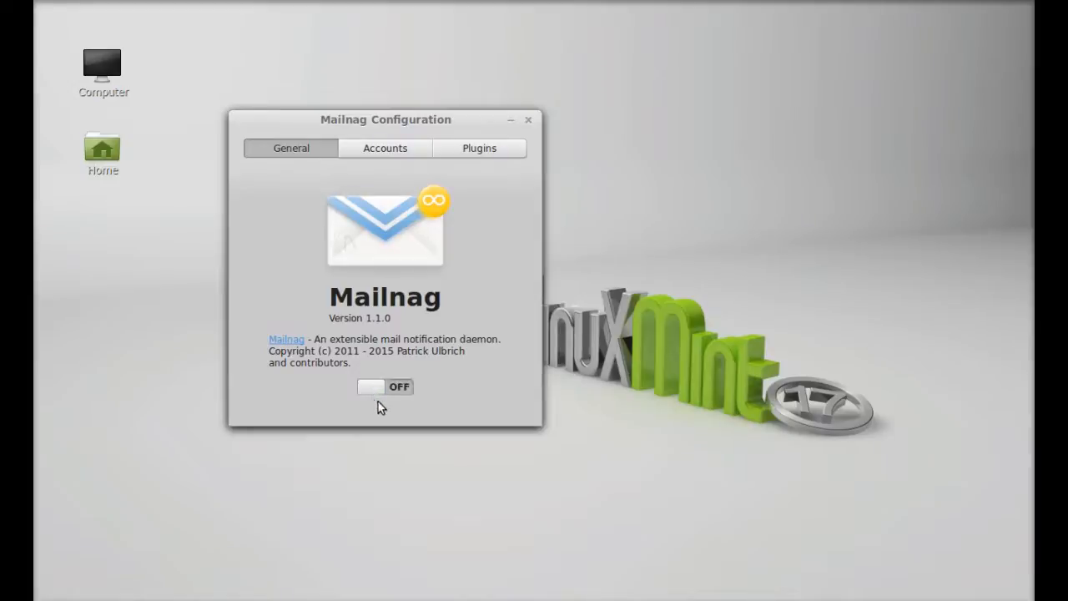
left_click(383, 387)
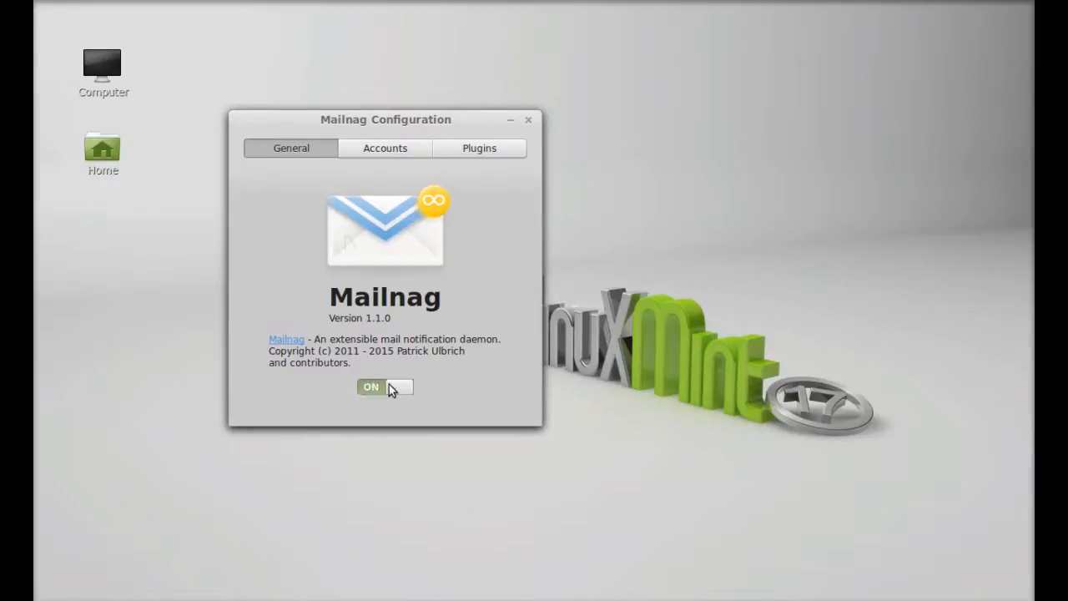
mouse_move(383, 399)
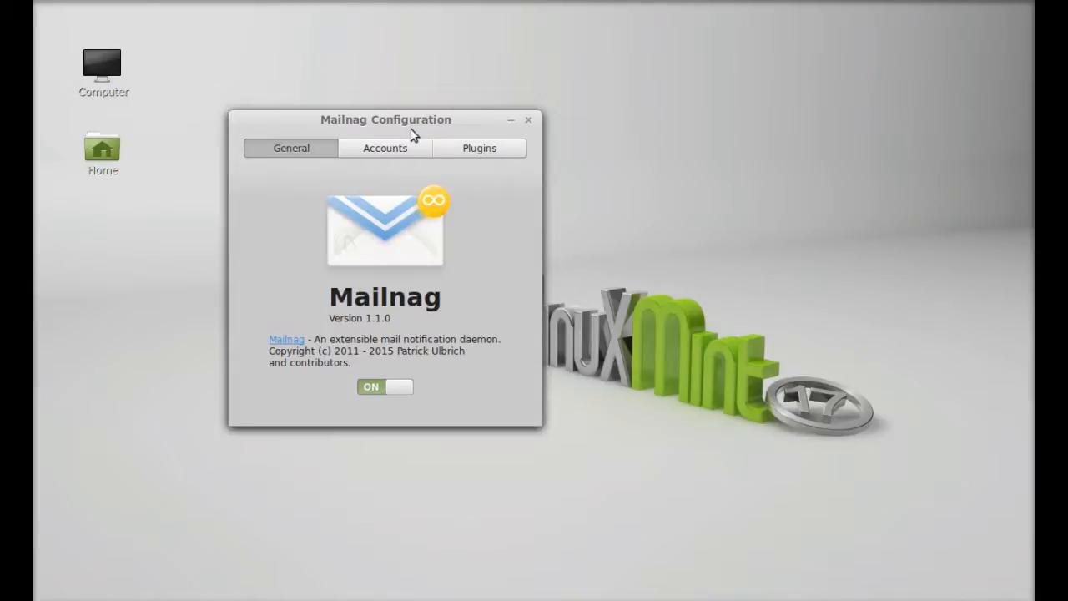
left_click(384, 147)
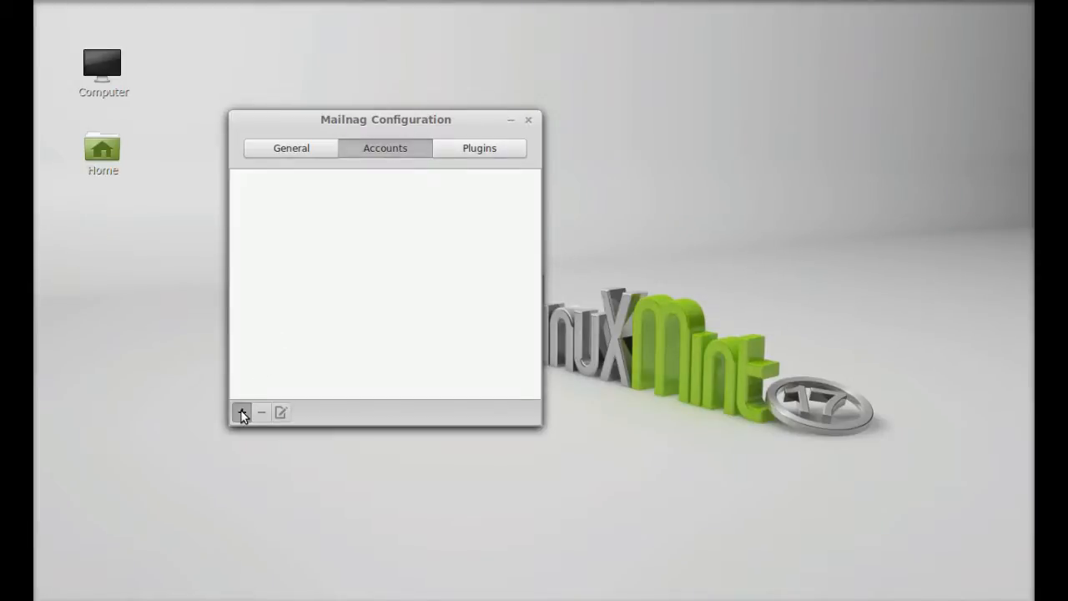
left_click(242, 411)
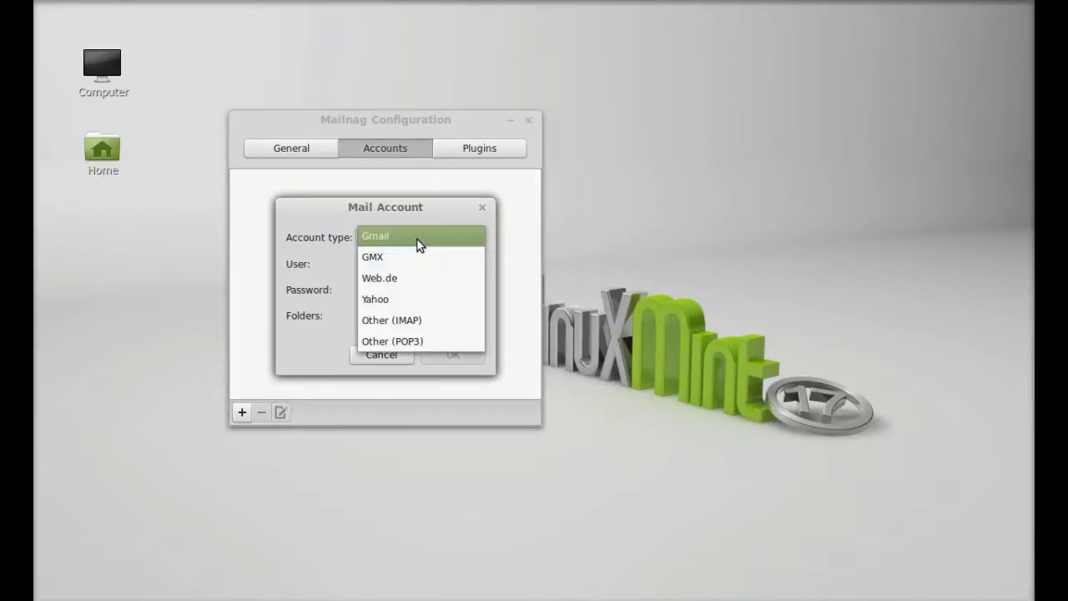
mouse_move(401, 341)
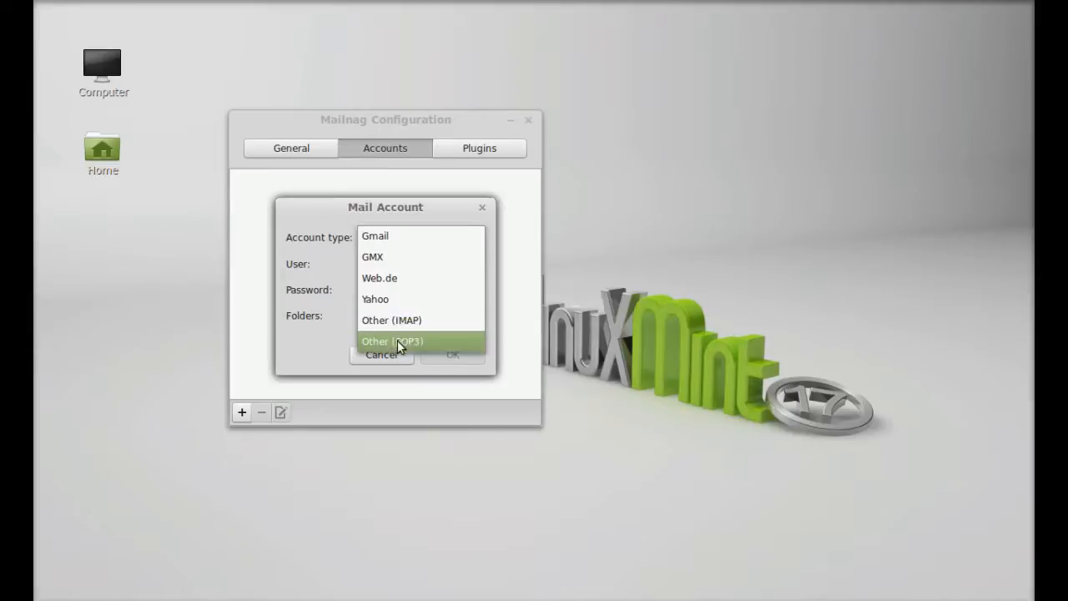
left_click(374, 298)
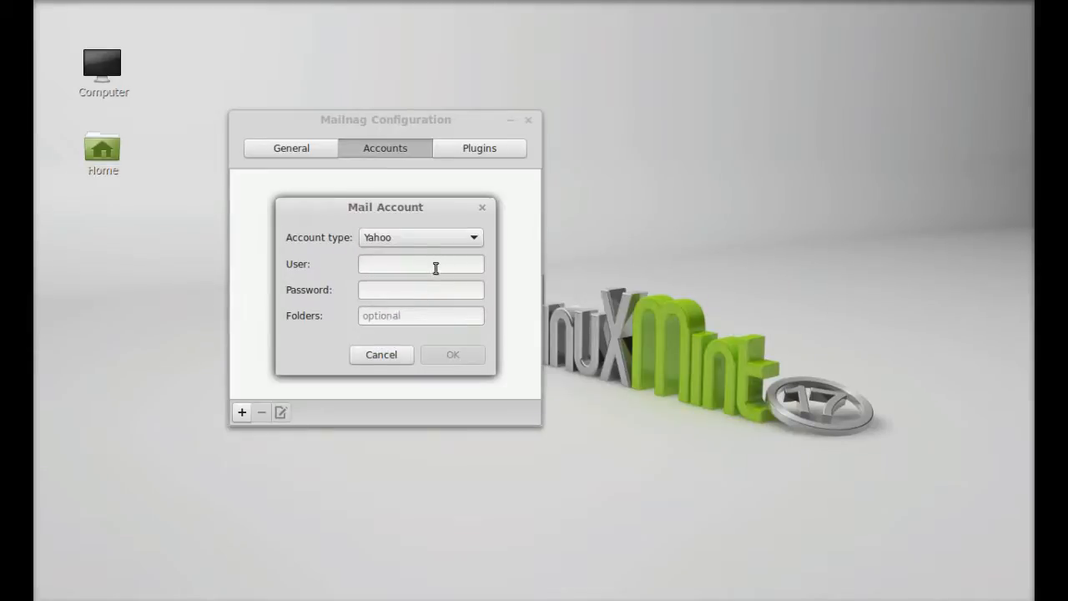
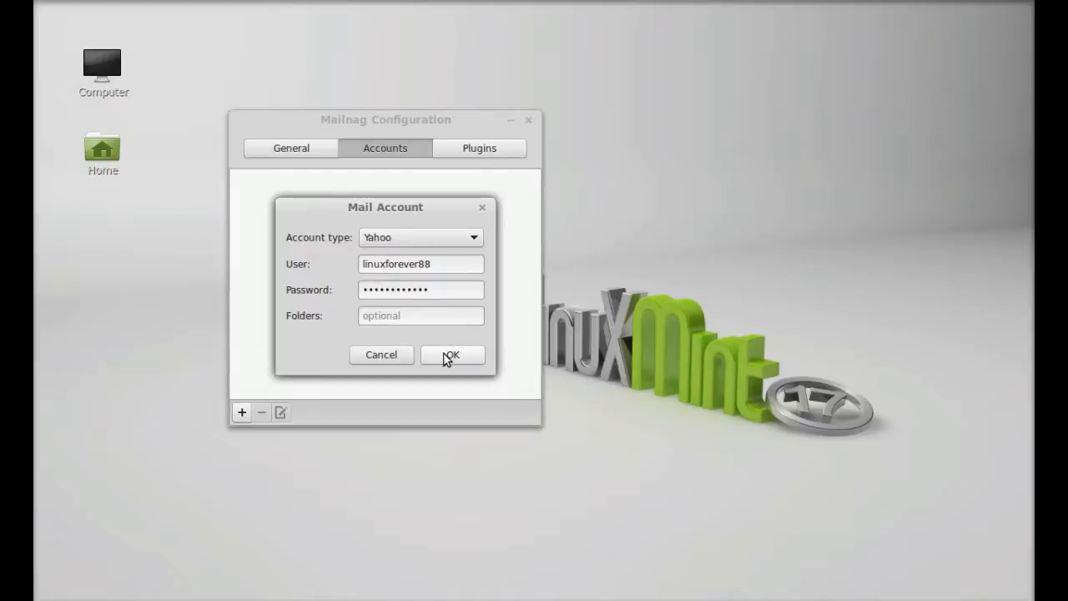
left_click(450, 354)
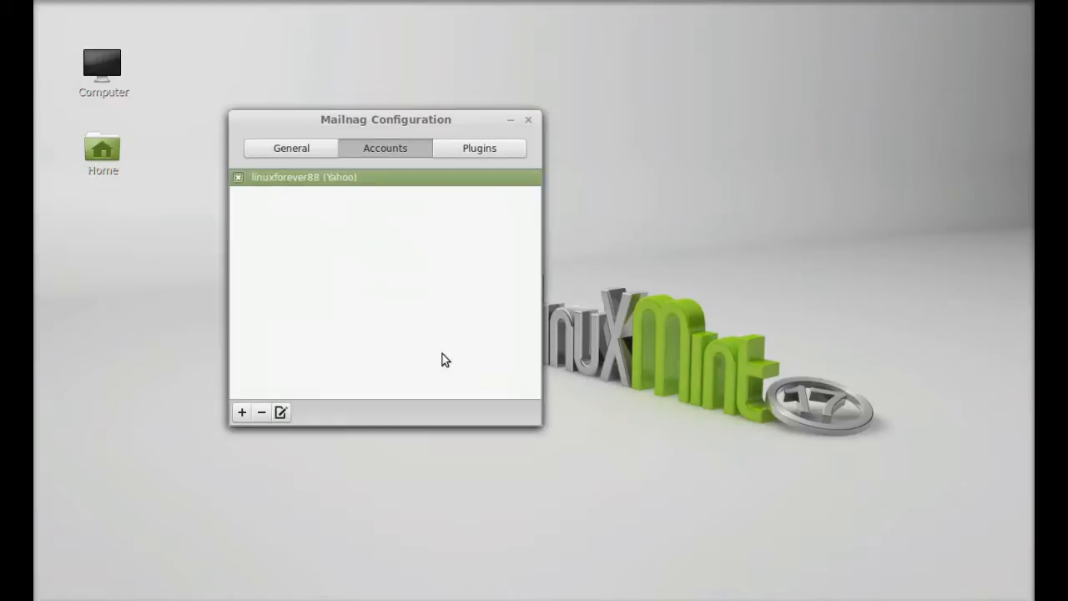
mouse_move(304, 202)
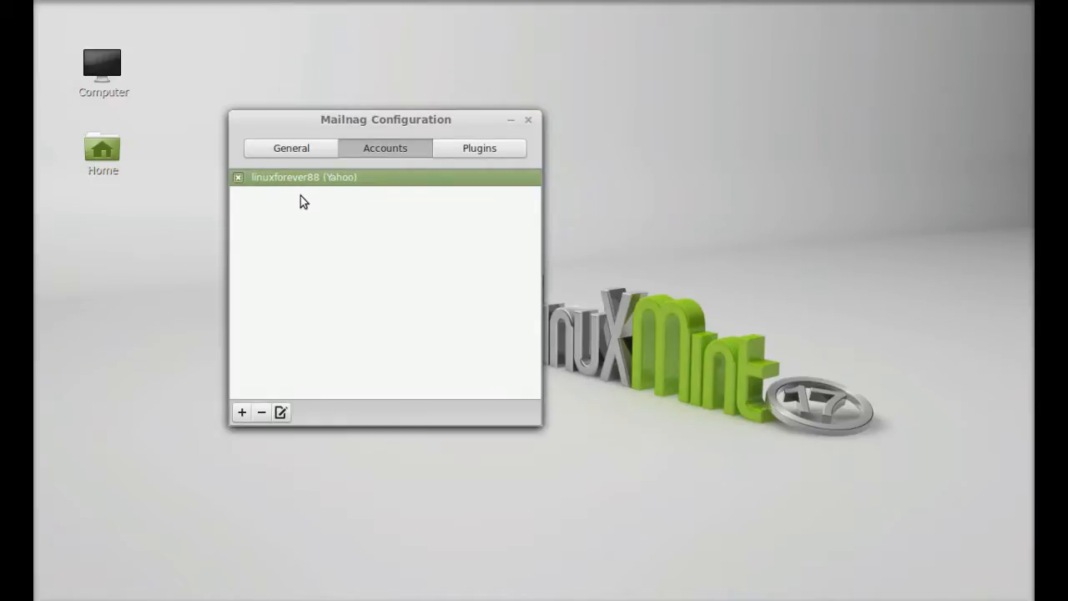
mouse_move(326, 190)
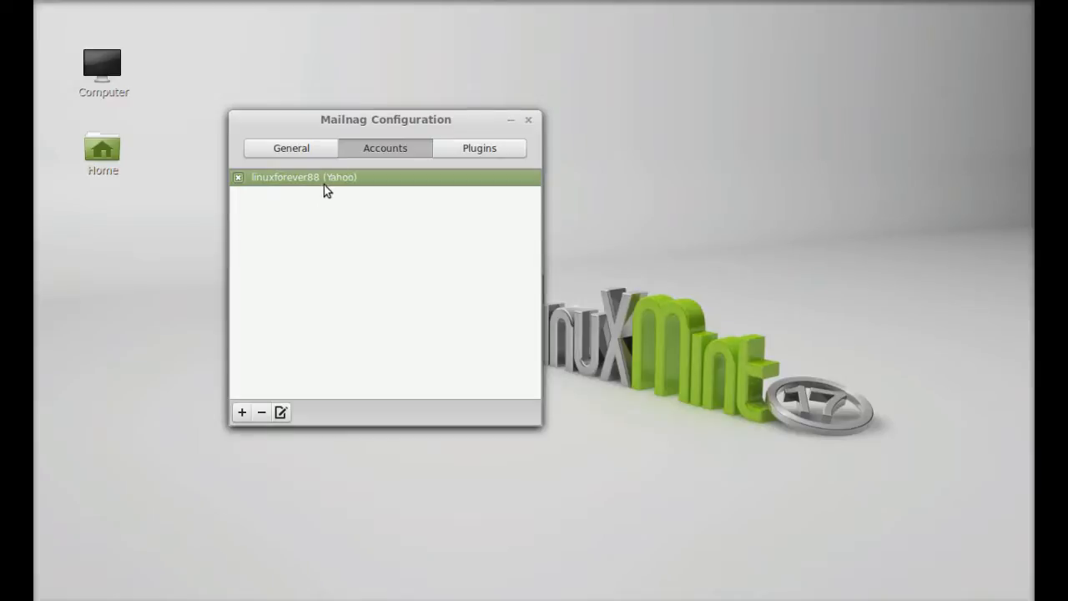
- Show the Plugins list with DBus Service, LibNotify and Sound Notifications enabled
left_click(479, 147)
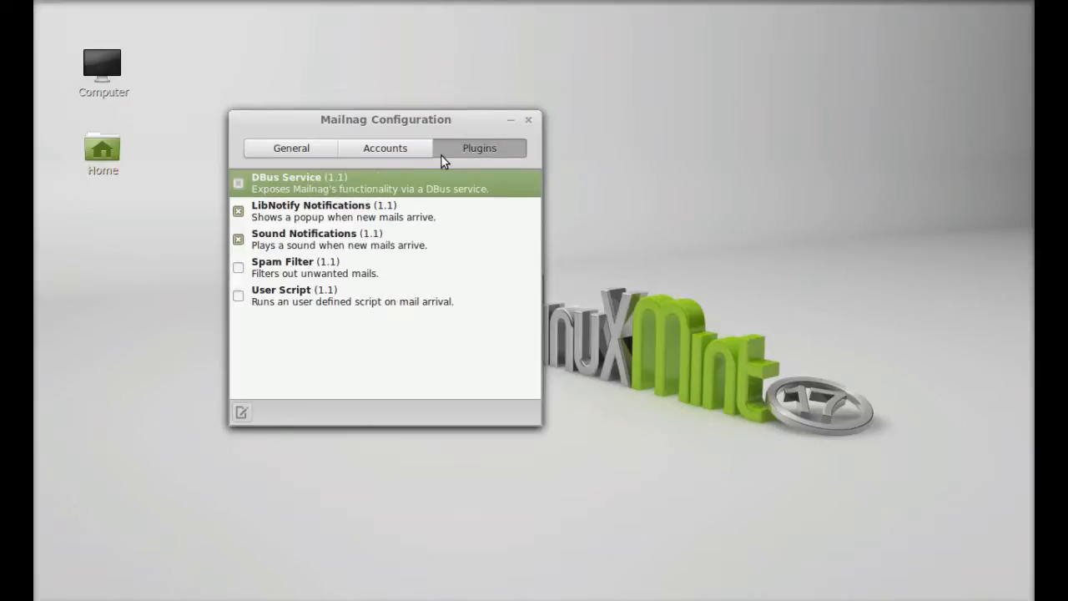
mouse_move(252, 234)
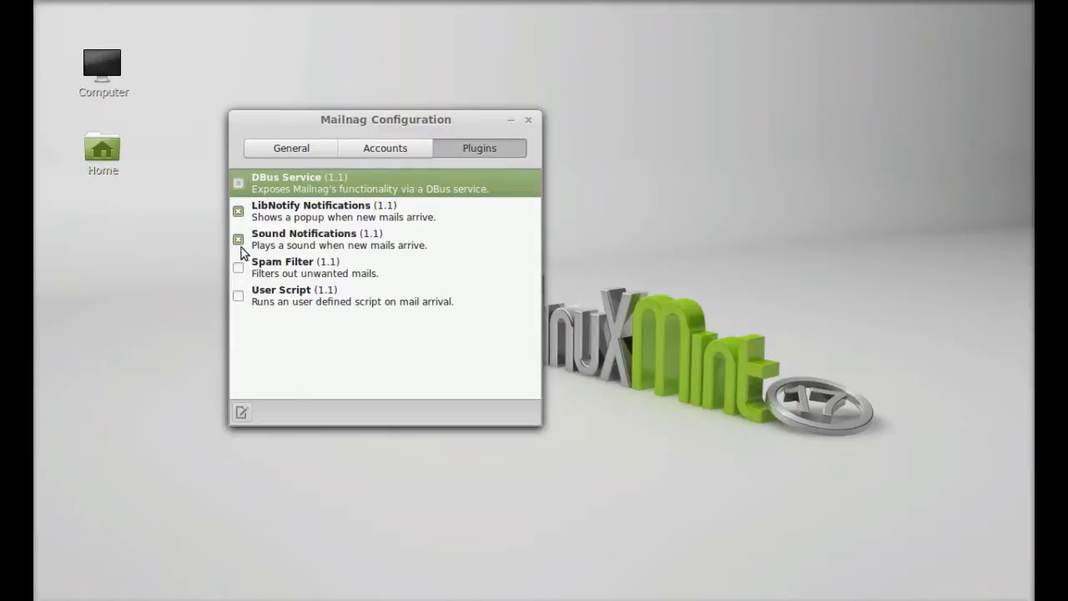
mouse_move(392, 247)
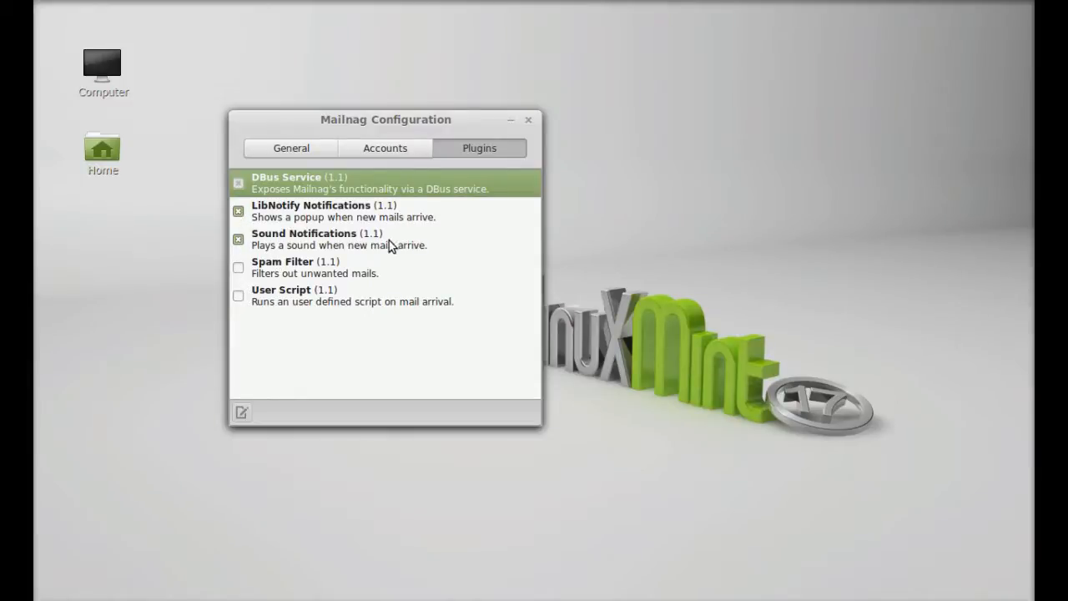
mouse_move(271, 247)
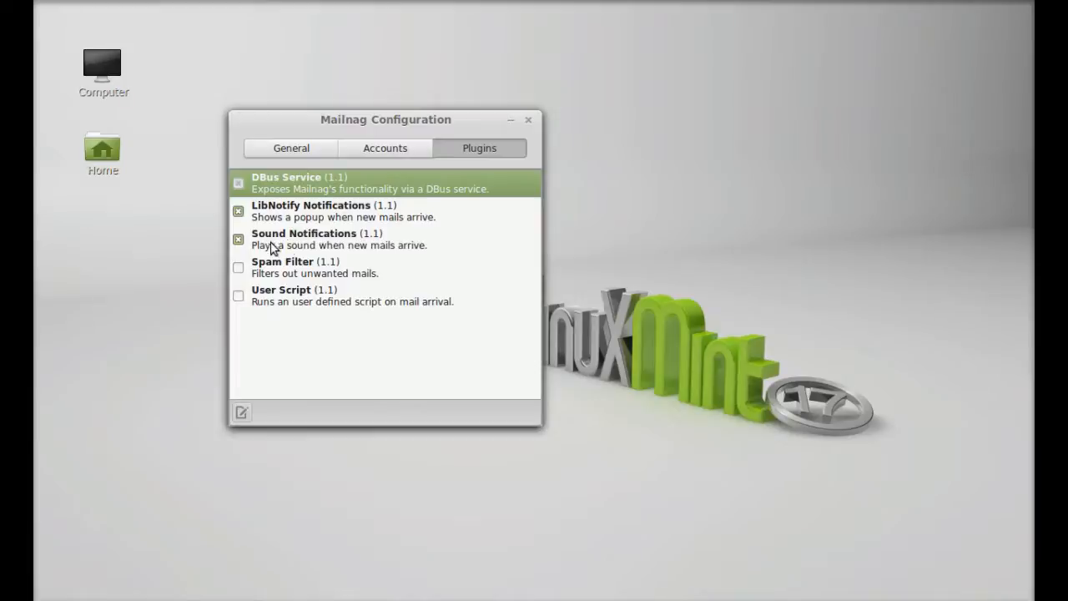
mouse_move(370, 241)
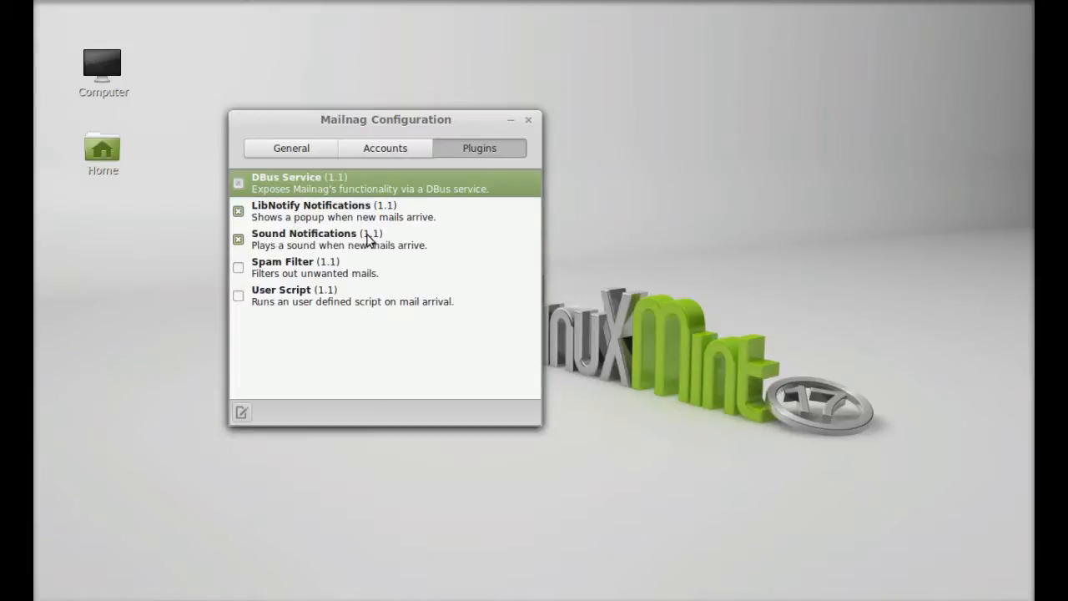
mouse_move(353, 230)
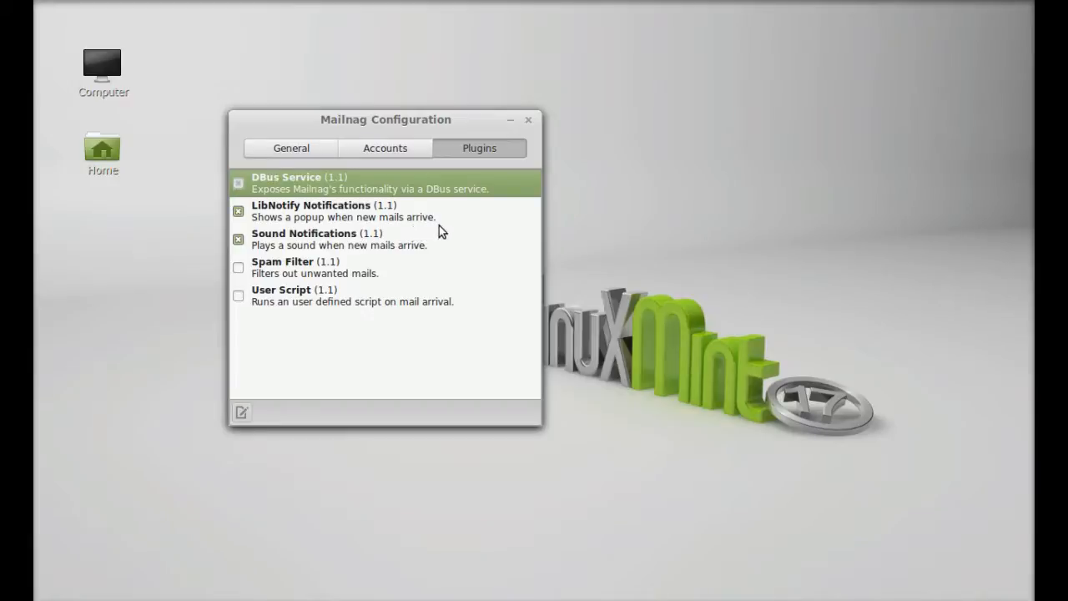
mouse_move(294, 218)
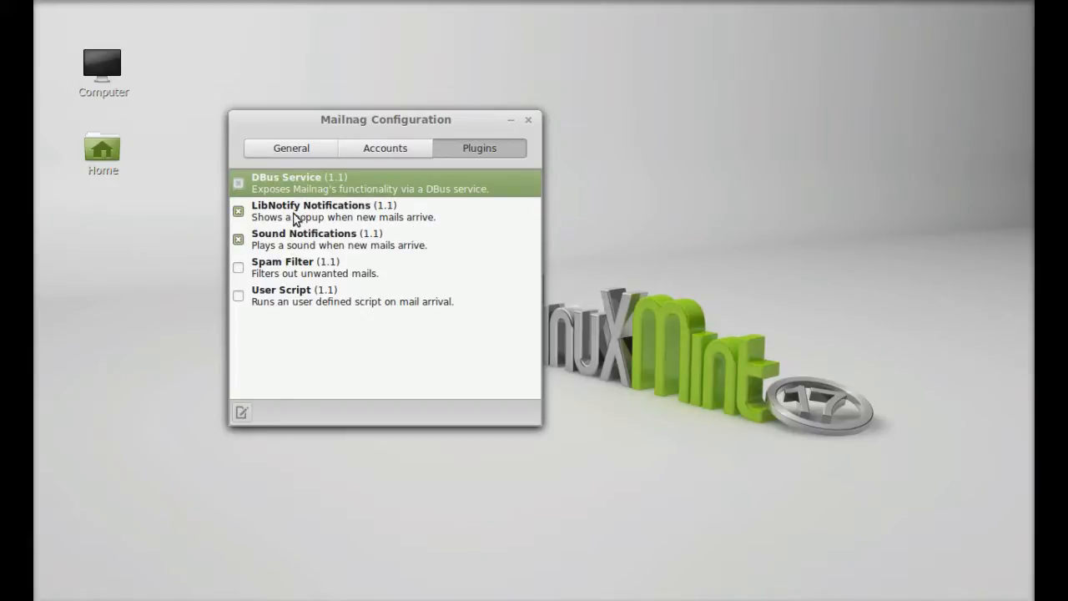
mouse_move(254, 284)
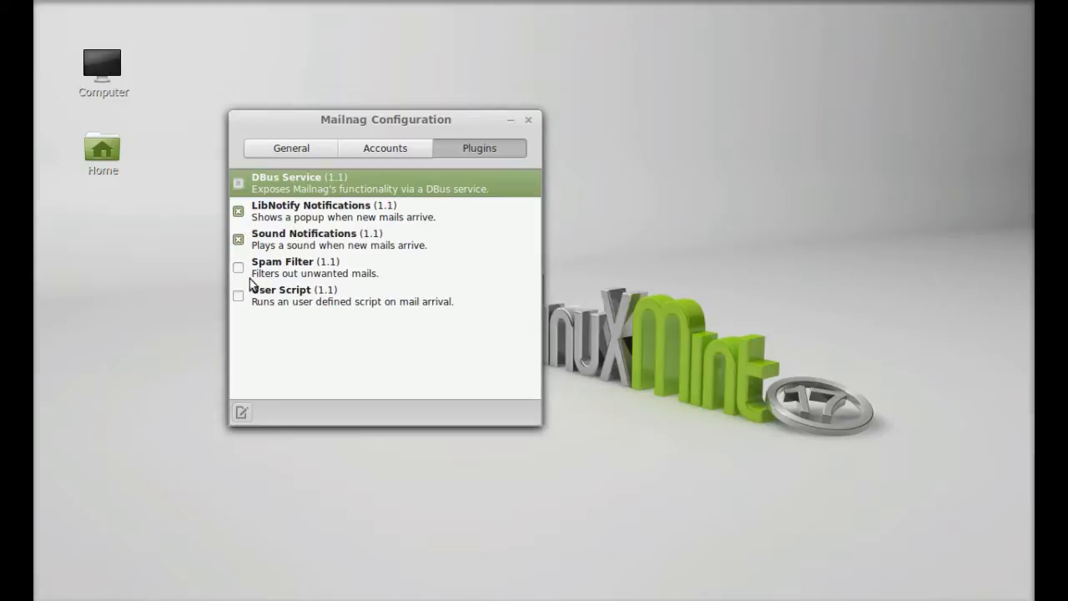
mouse_move(240, 297)
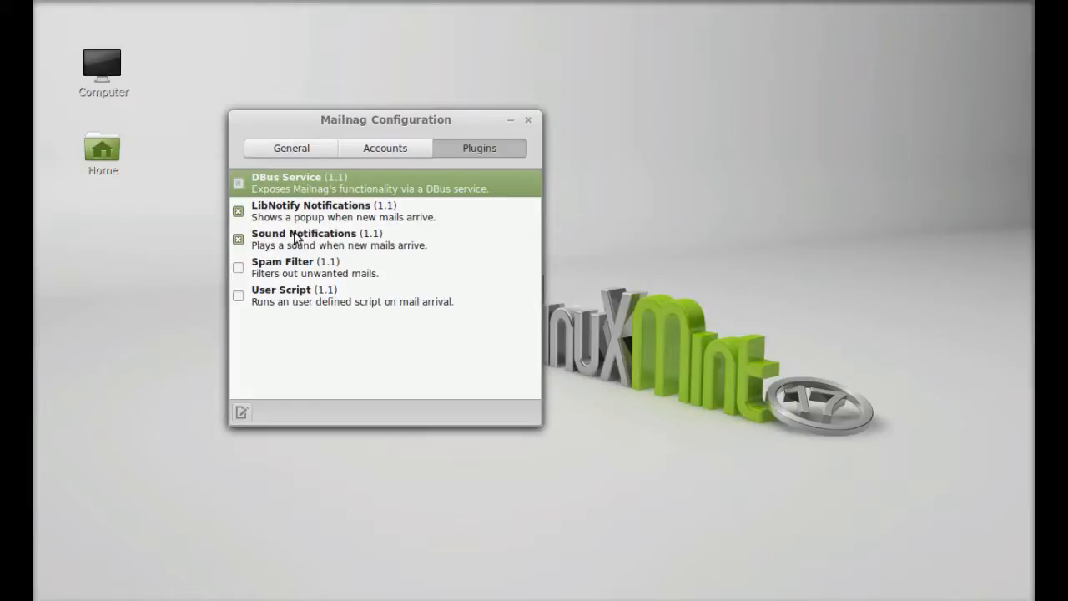
mouse_move(327, 236)
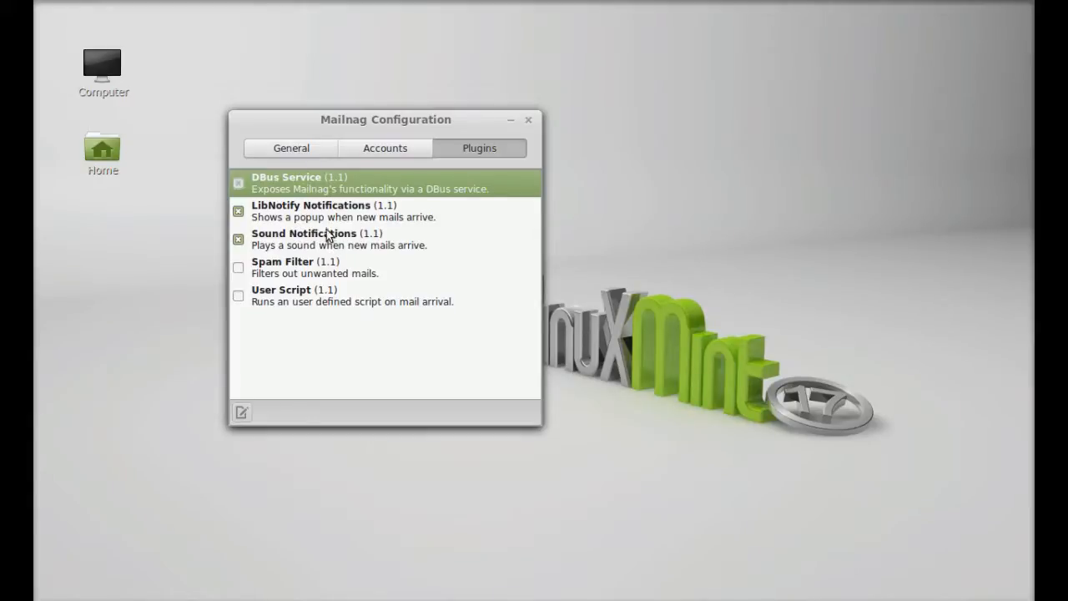
- Return to the General overview with the daemon still switched on
left_click(290, 147)
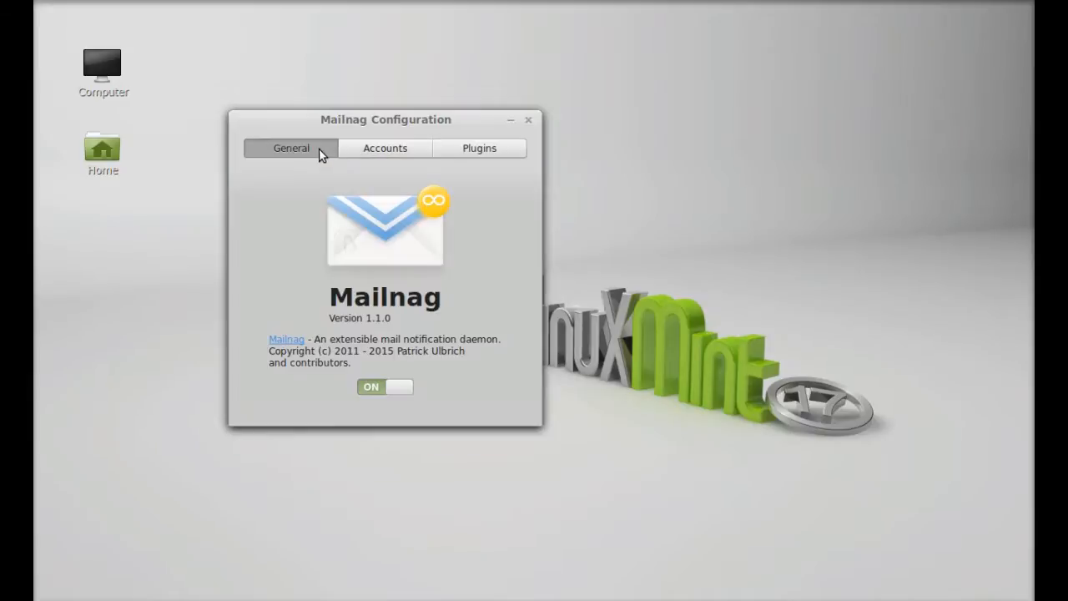
mouse_move(400, 251)
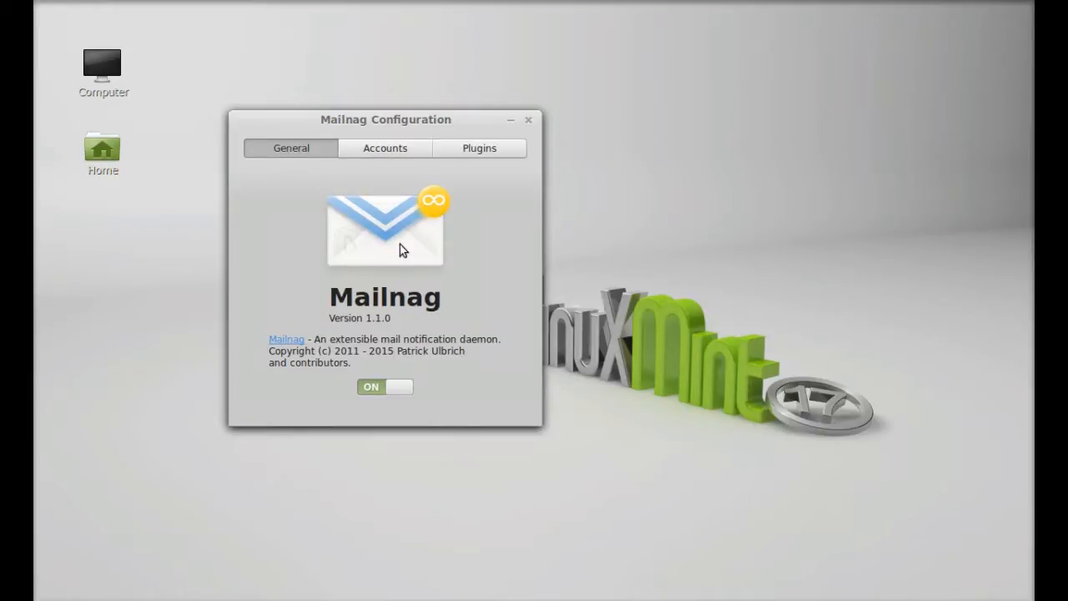
mouse_move(487, 313)
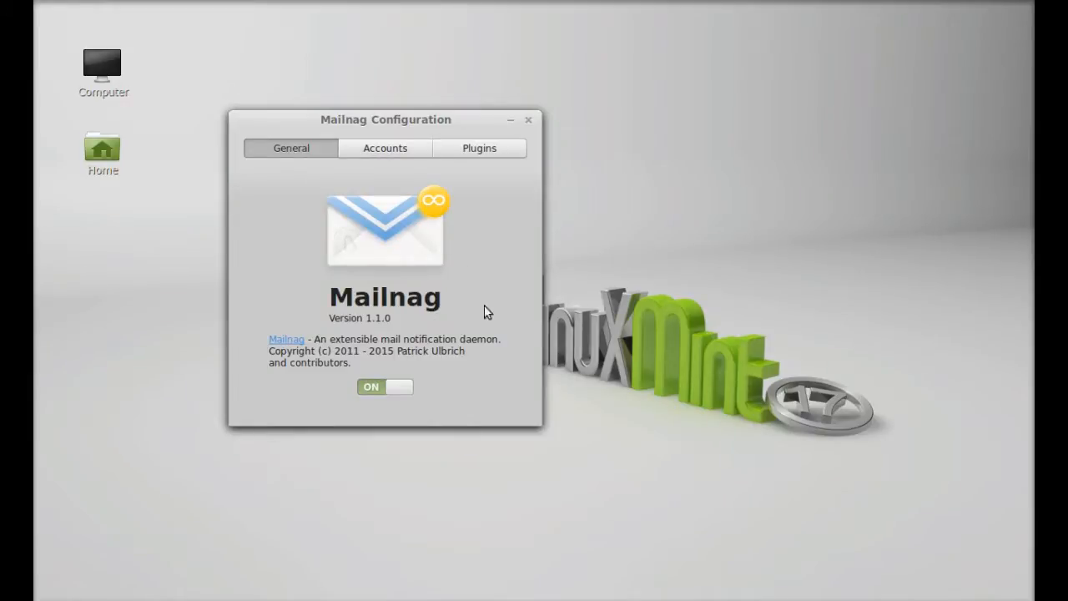